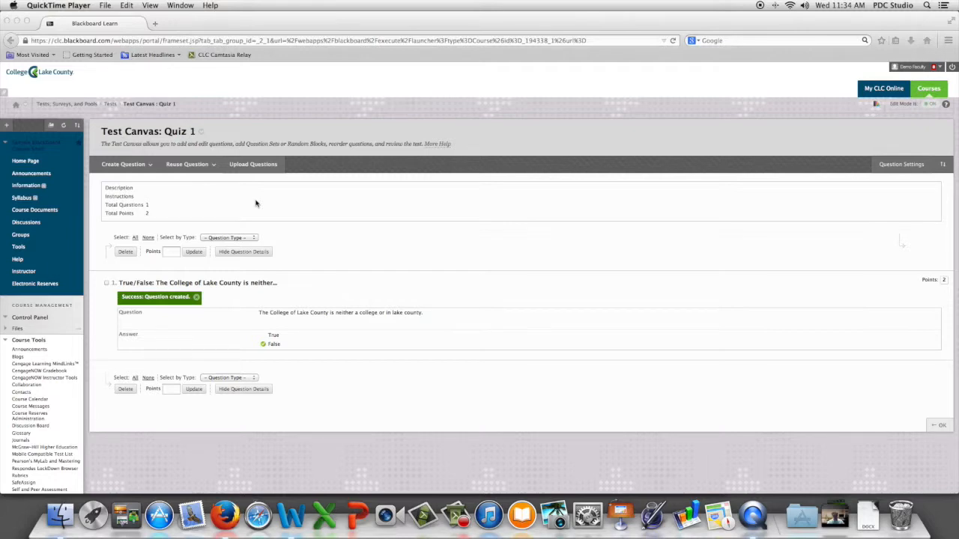
mouse_move(220, 192)
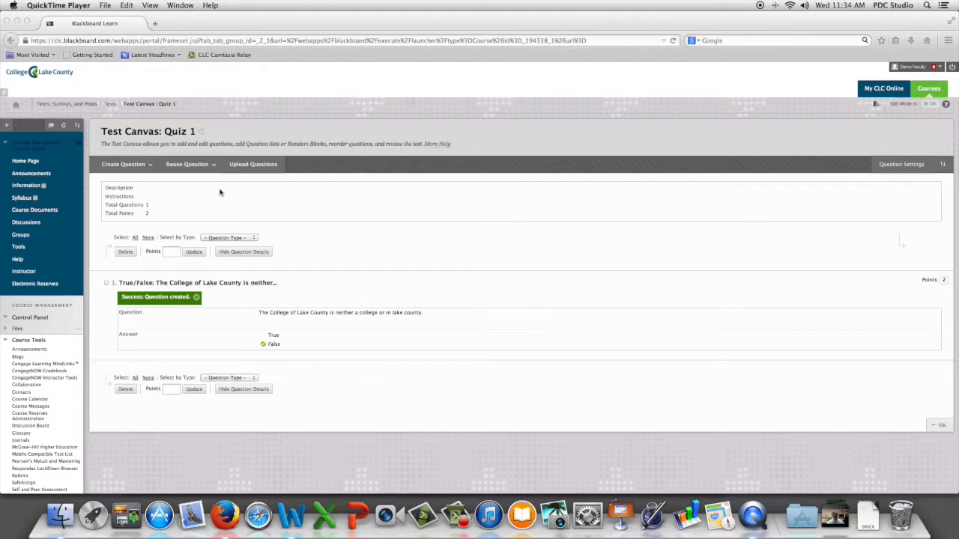
mouse_move(150, 171)
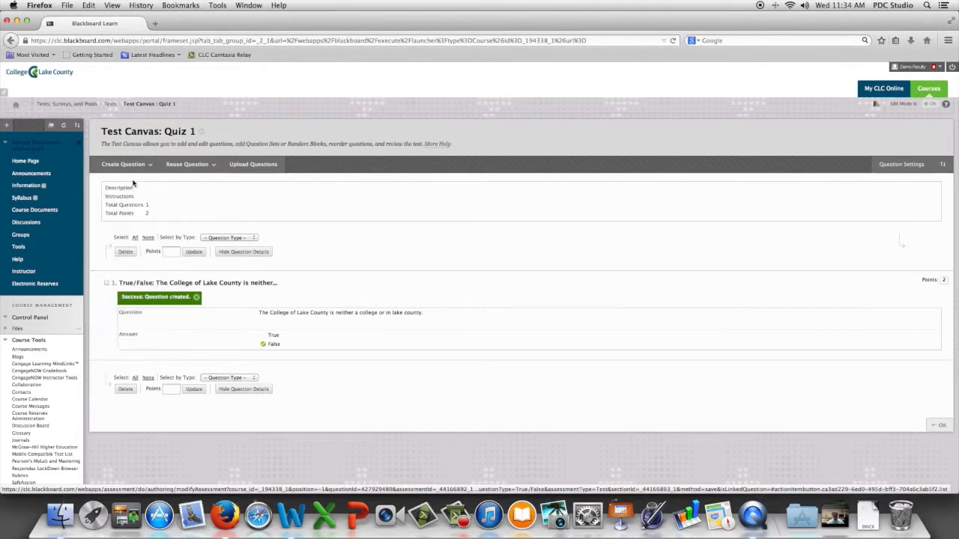
- Bring up the Create Question list of question types for Quiz 1
left_click(123, 163)
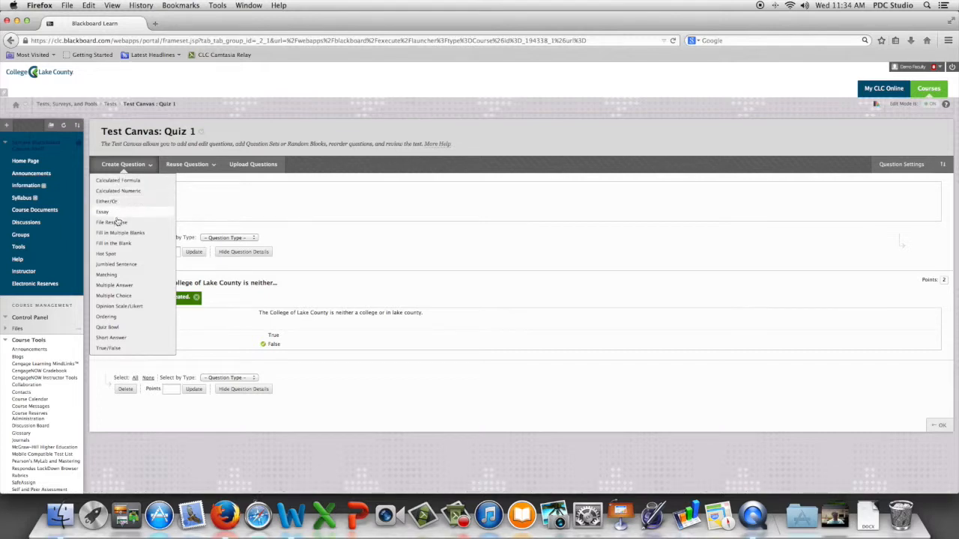
mouse_move(114, 285)
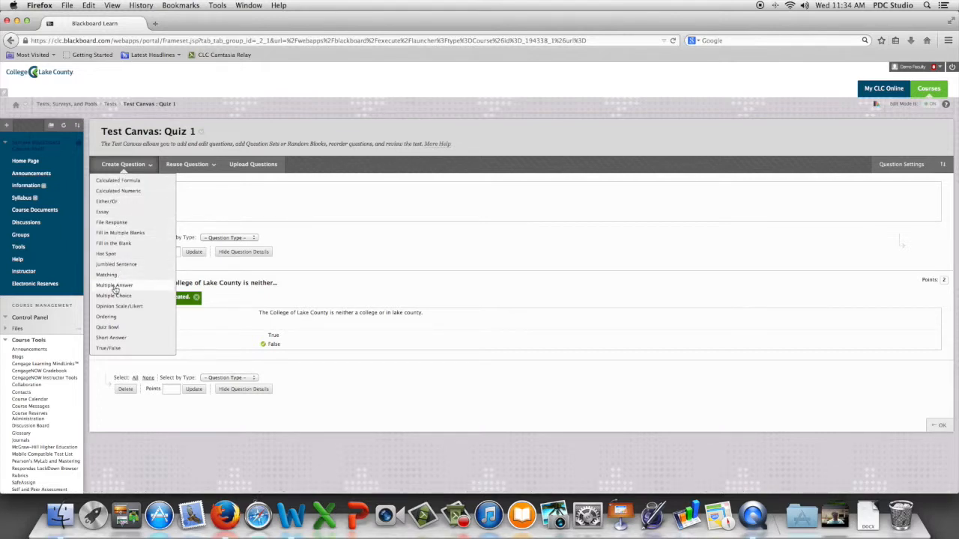
mouse_move(114, 295)
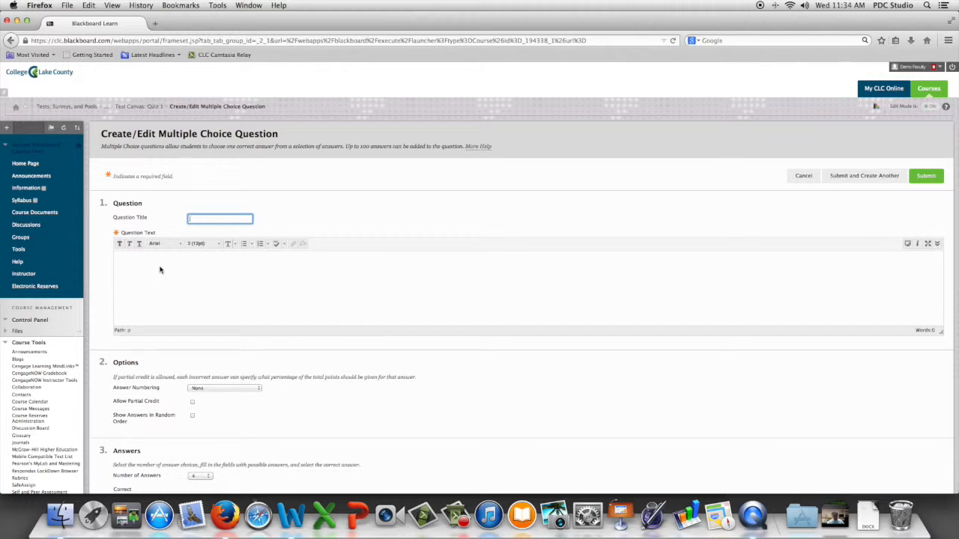
- Enter the question text "Which of the following is not a MLB team?"
left_click(150, 258)
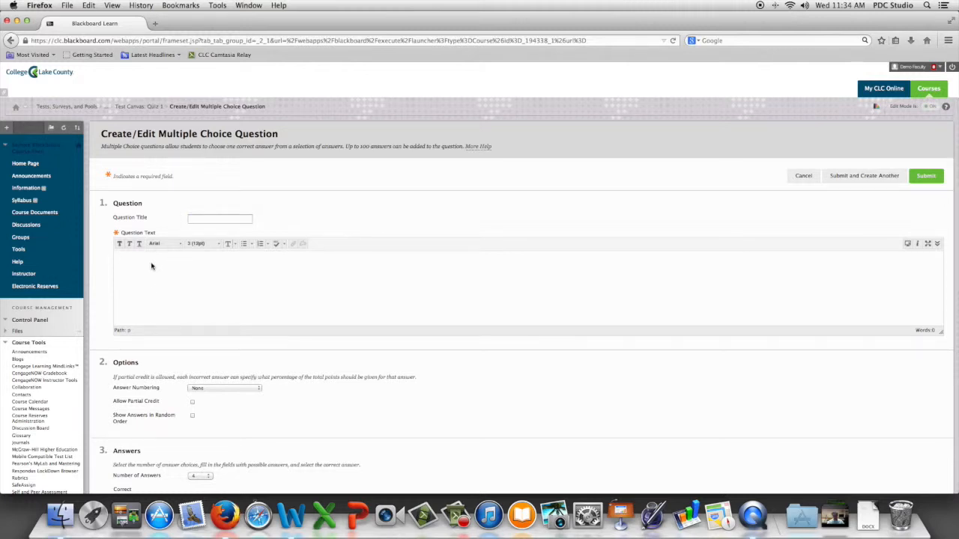
type("Which of the following is not a MLB team?")
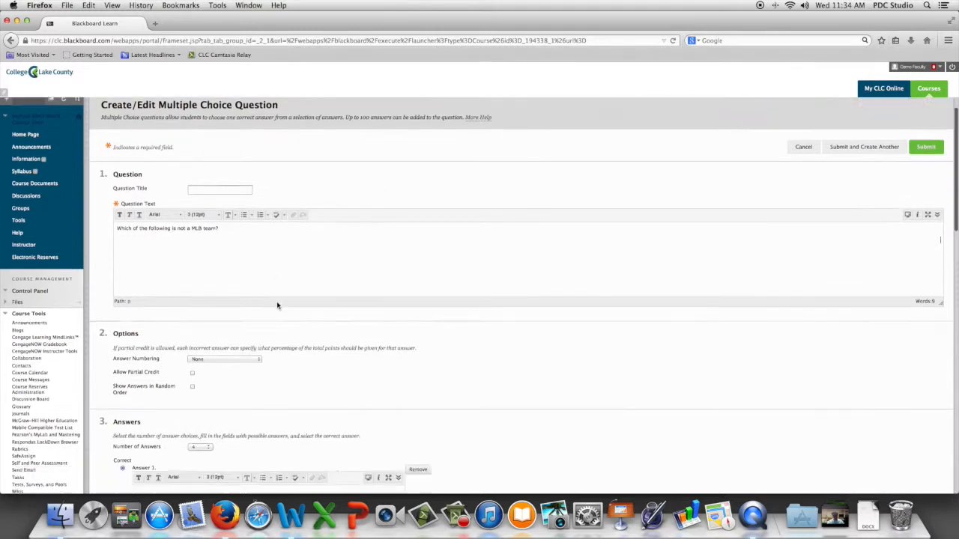
scroll("down", 3)
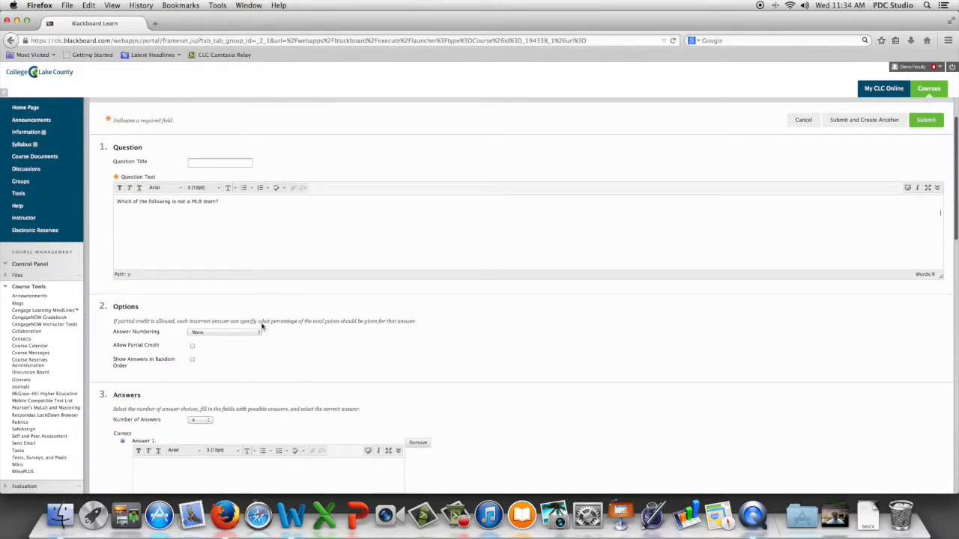
- Show the Answer Numbering options, keeping None selected
left_click(225, 333)
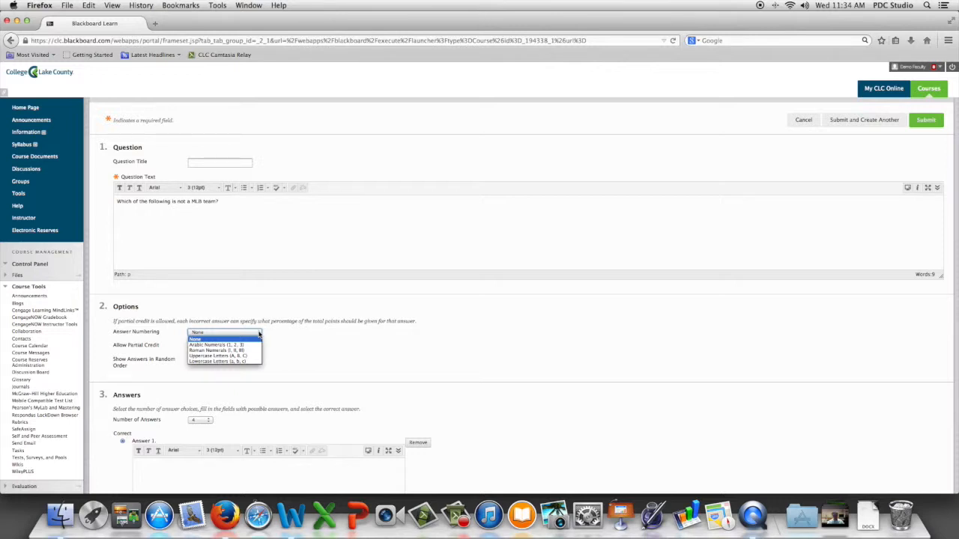
mouse_move(270, 335)
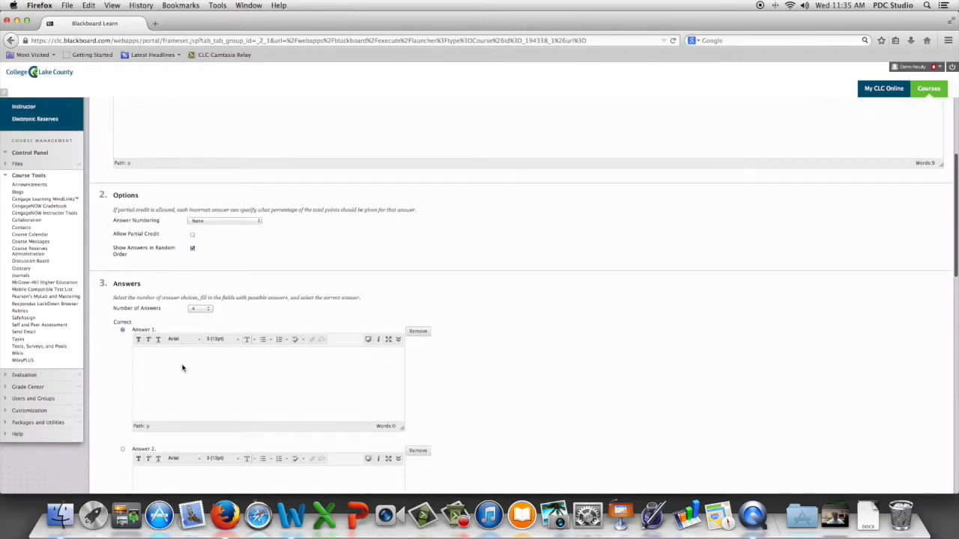
mouse_move(168, 367)
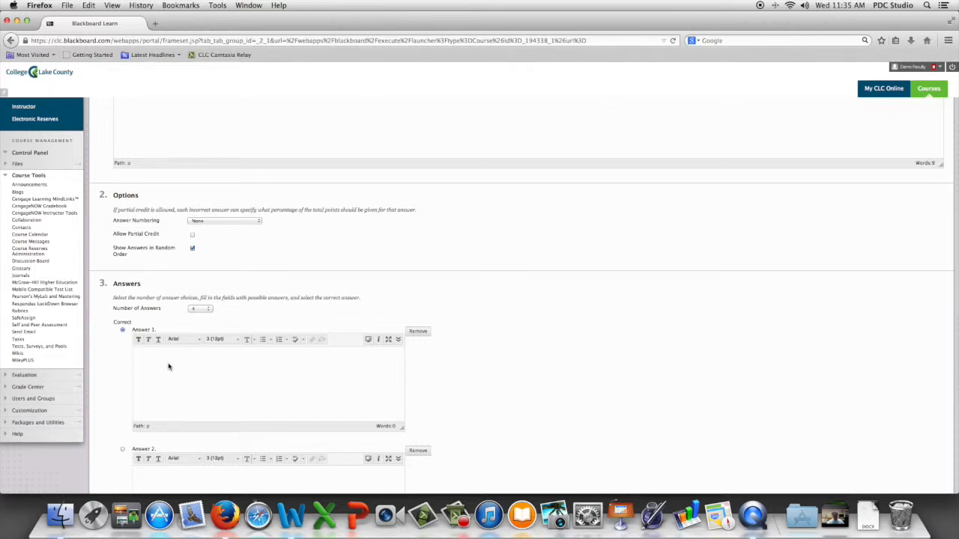
- Fill Answers 1–4 with Bears, Brewers, Cubs and White Sox
type("Bears")
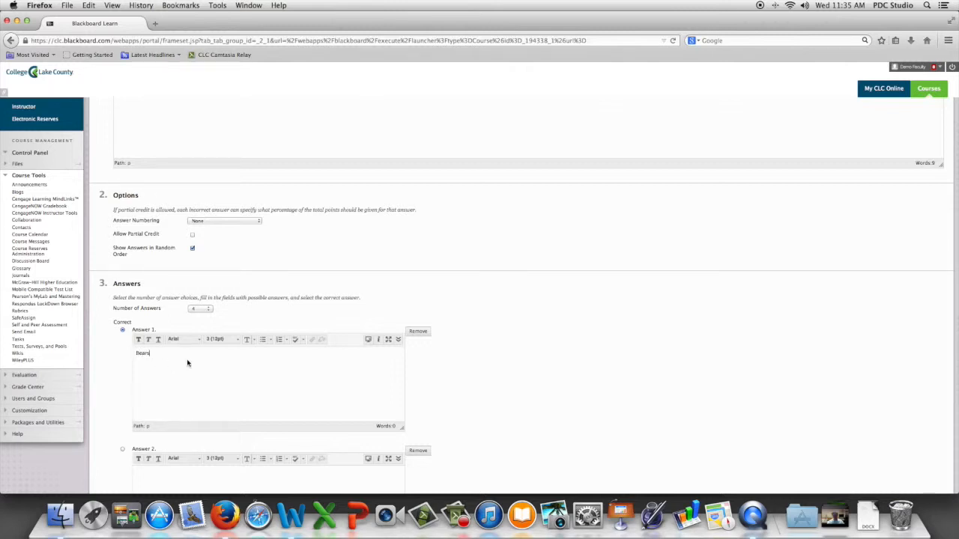
scroll("down", 3)
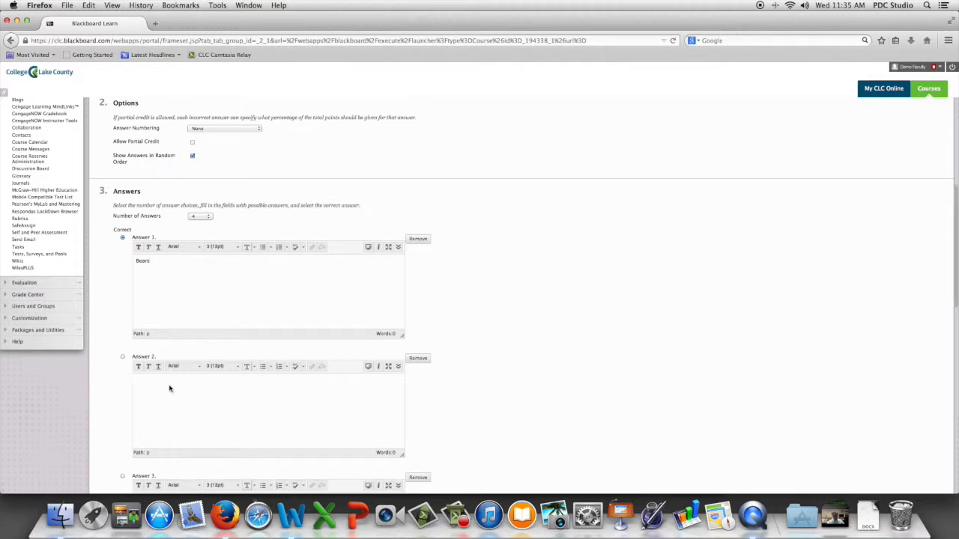
type("Brewers")
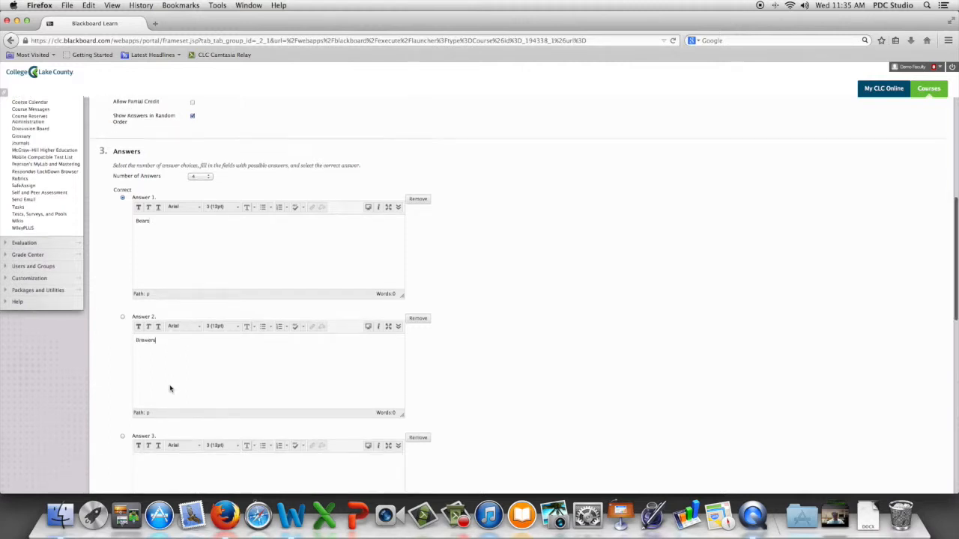
scroll("down", 3)
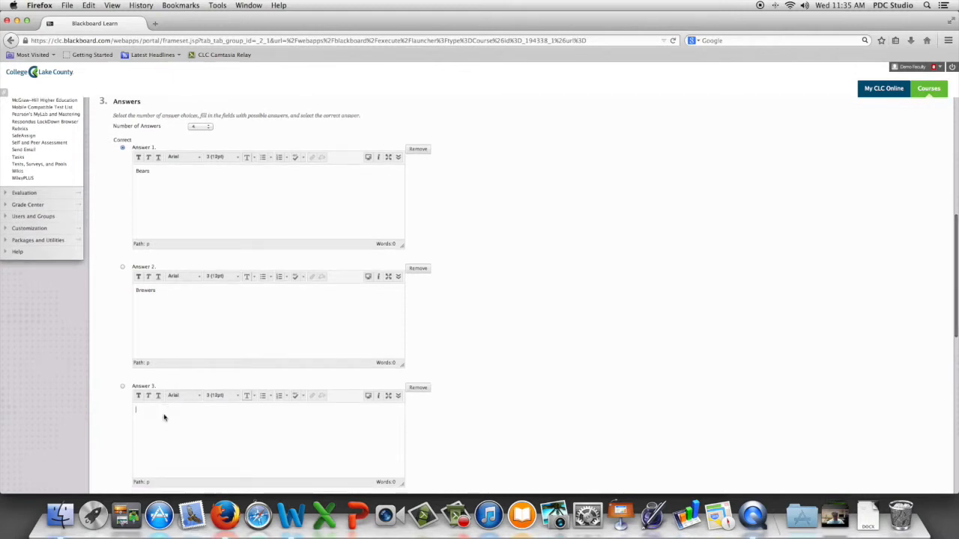
type("Cubs")
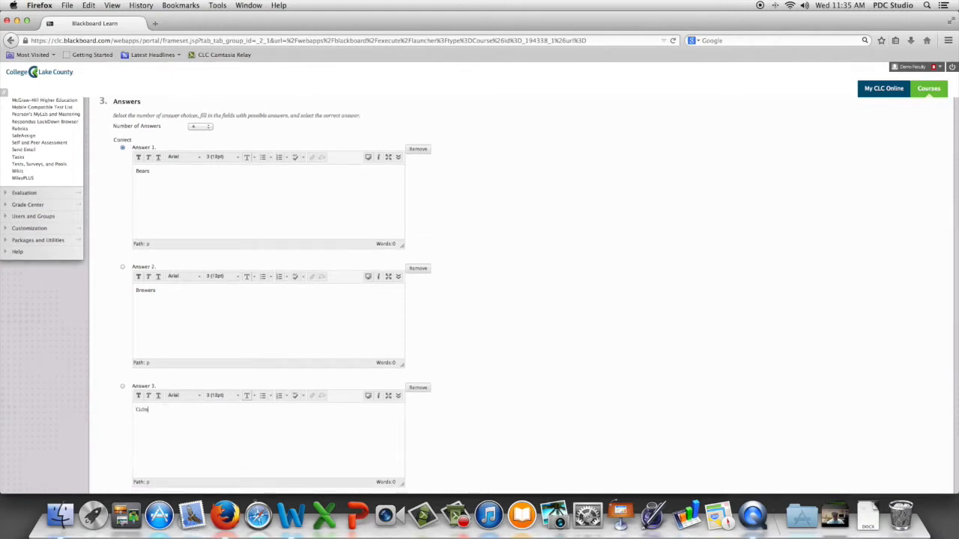
scroll("down", 3)
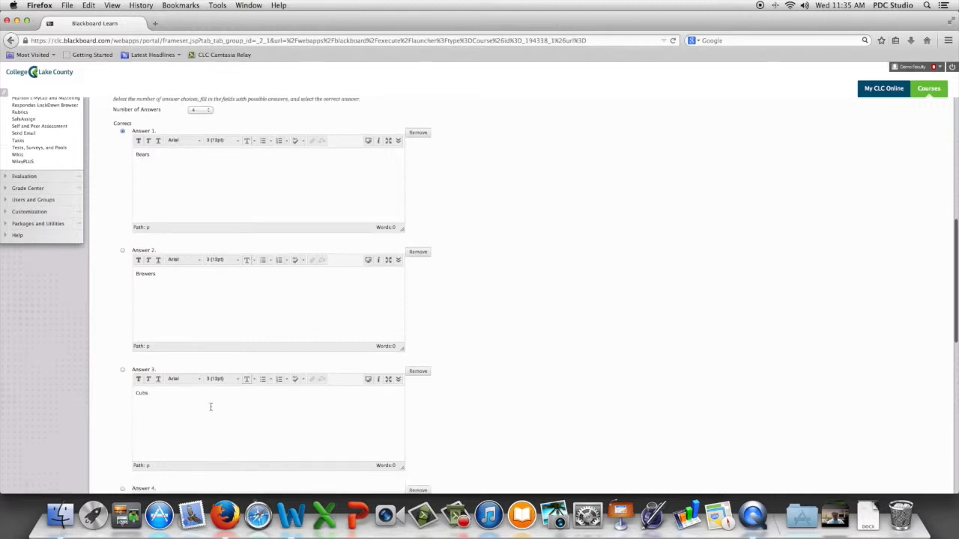
scroll("down", 3)
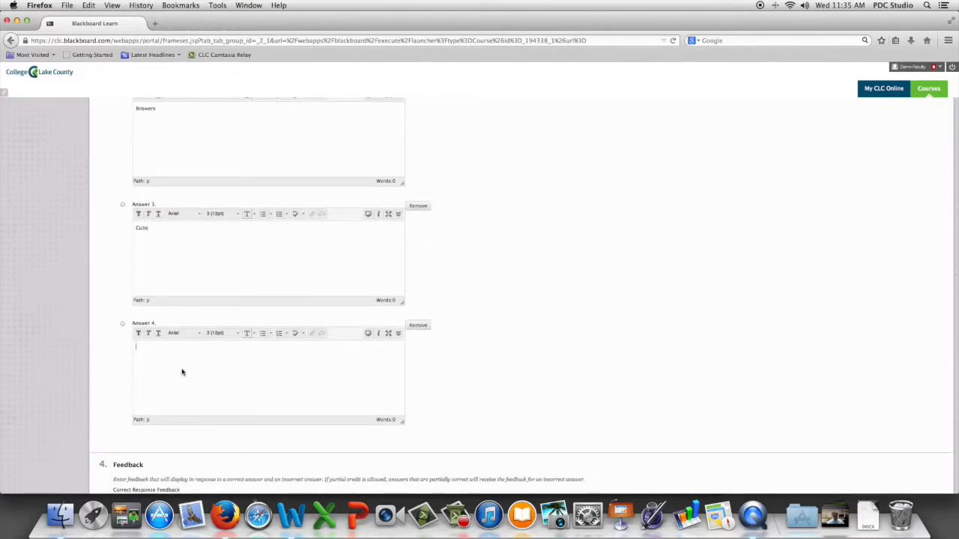
type("White Sox")
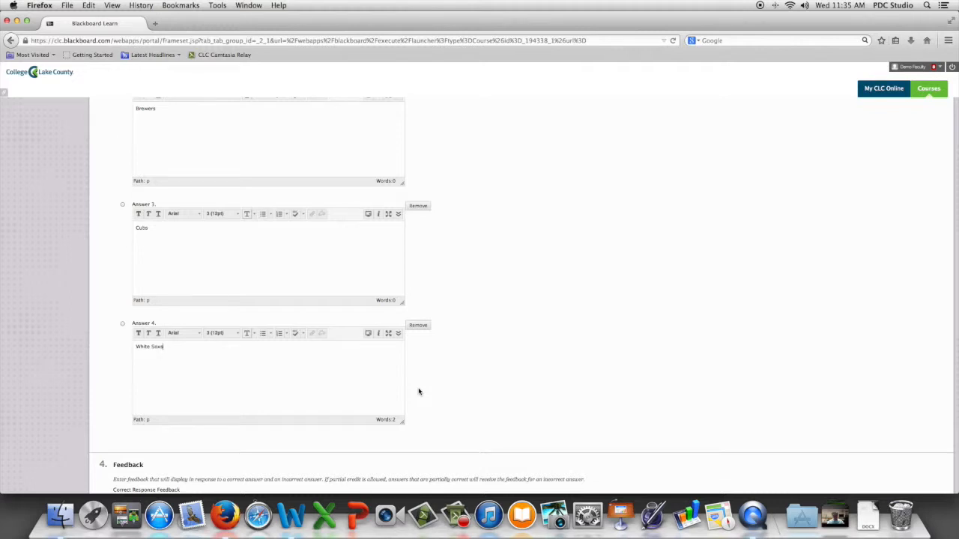
scroll("down", 3)
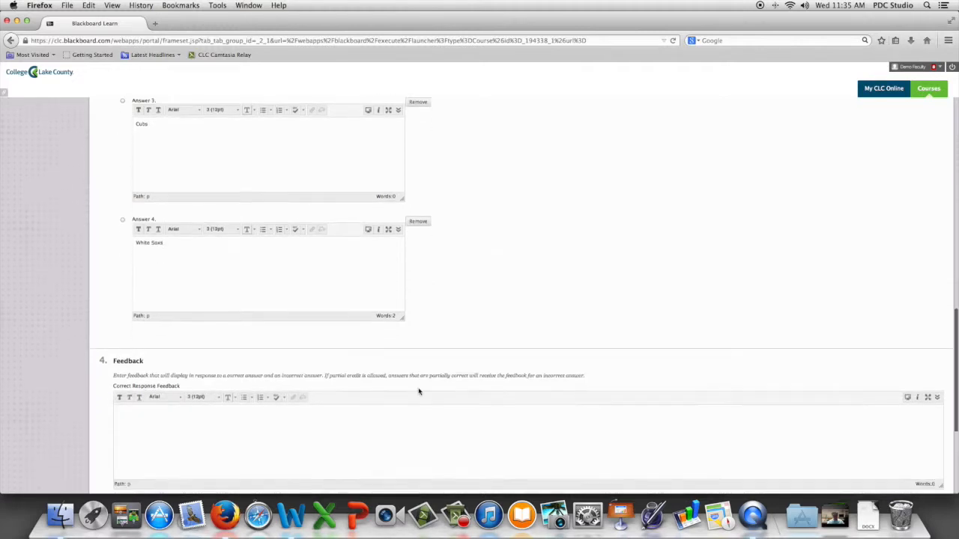
scroll("down", 3)
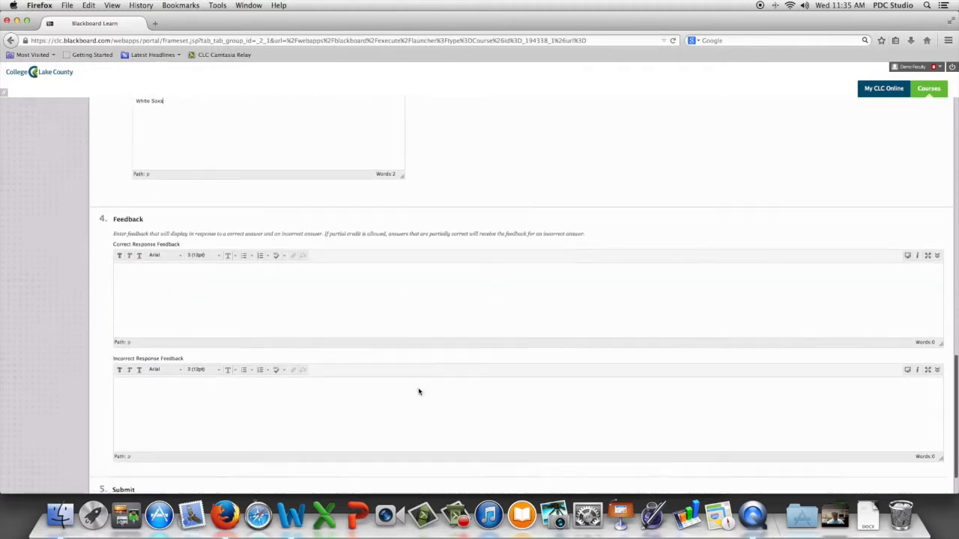
scroll("down", 3)
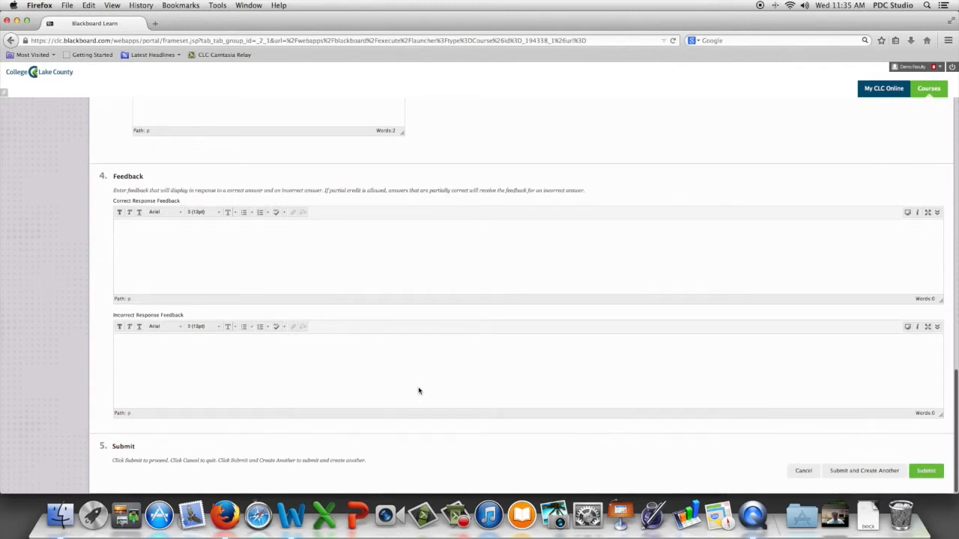
mouse_move(727, 409)
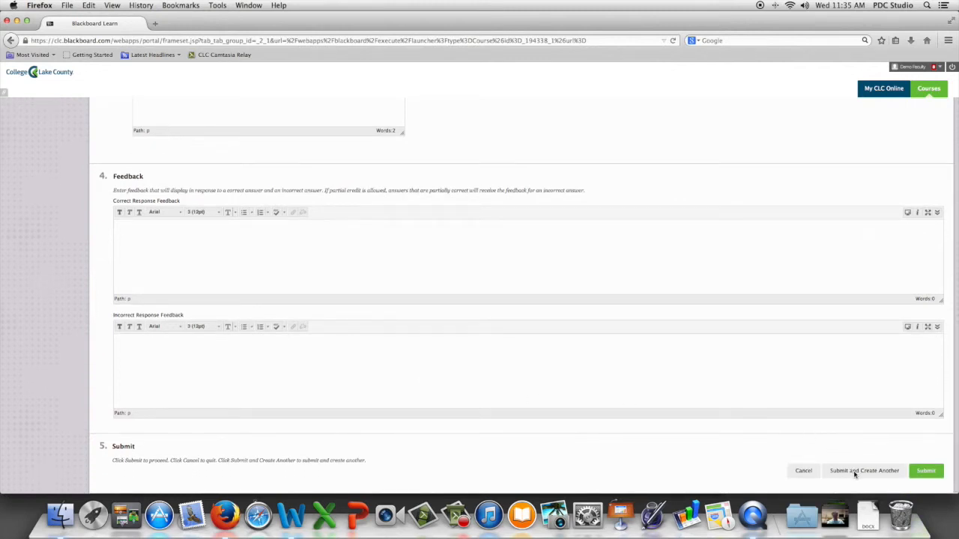
mouse_move(854, 471)
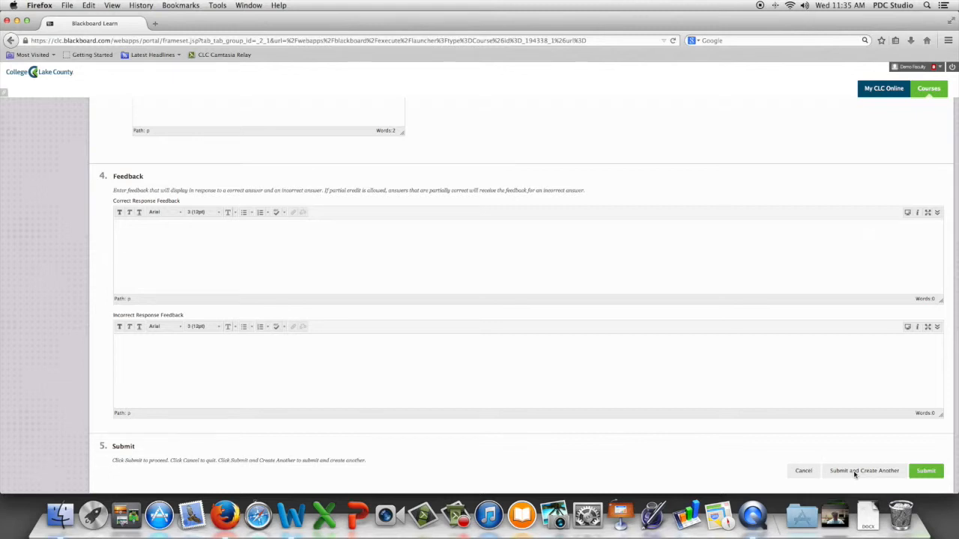